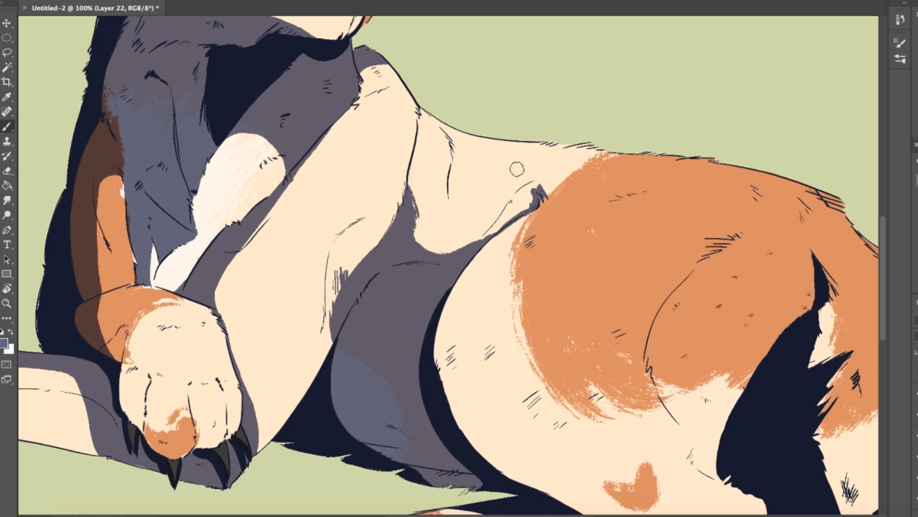
scroll(down, 3)
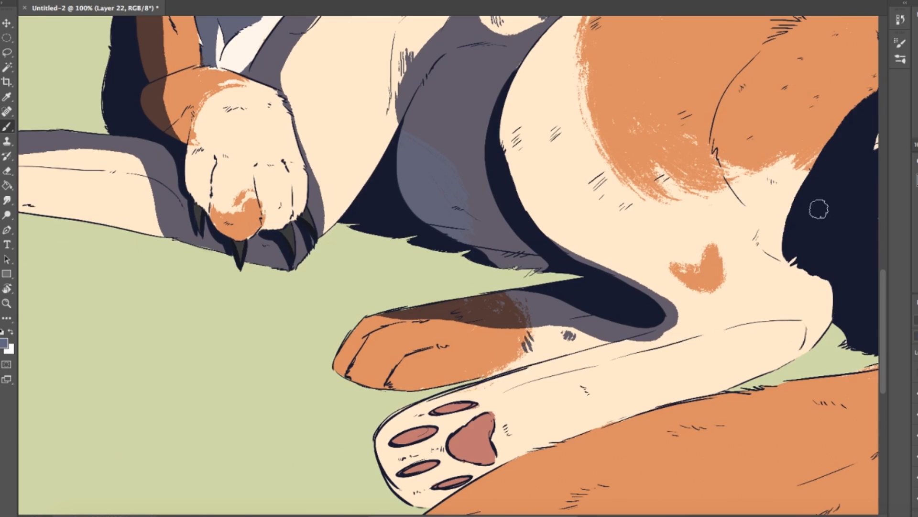